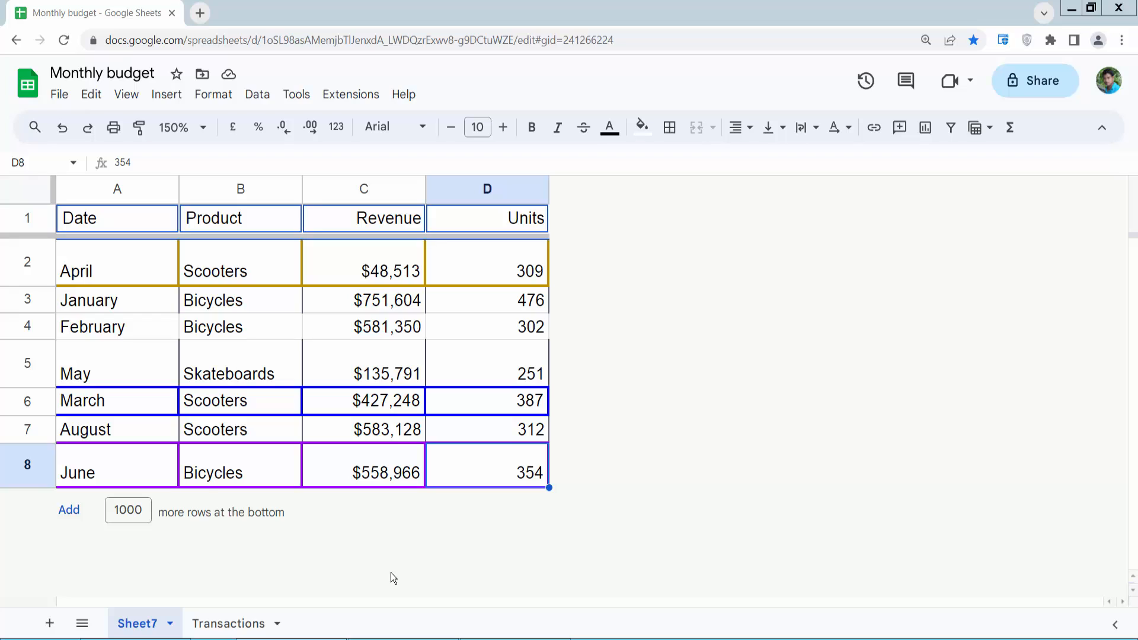
mouse_move(392, 579)
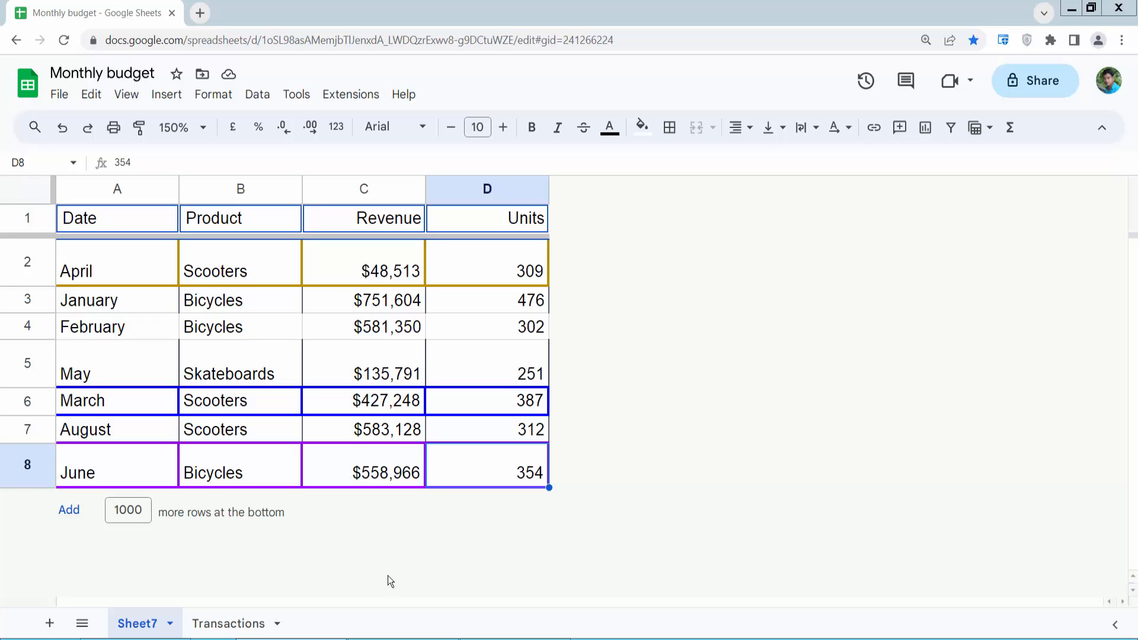
mouse_move(18, 362)
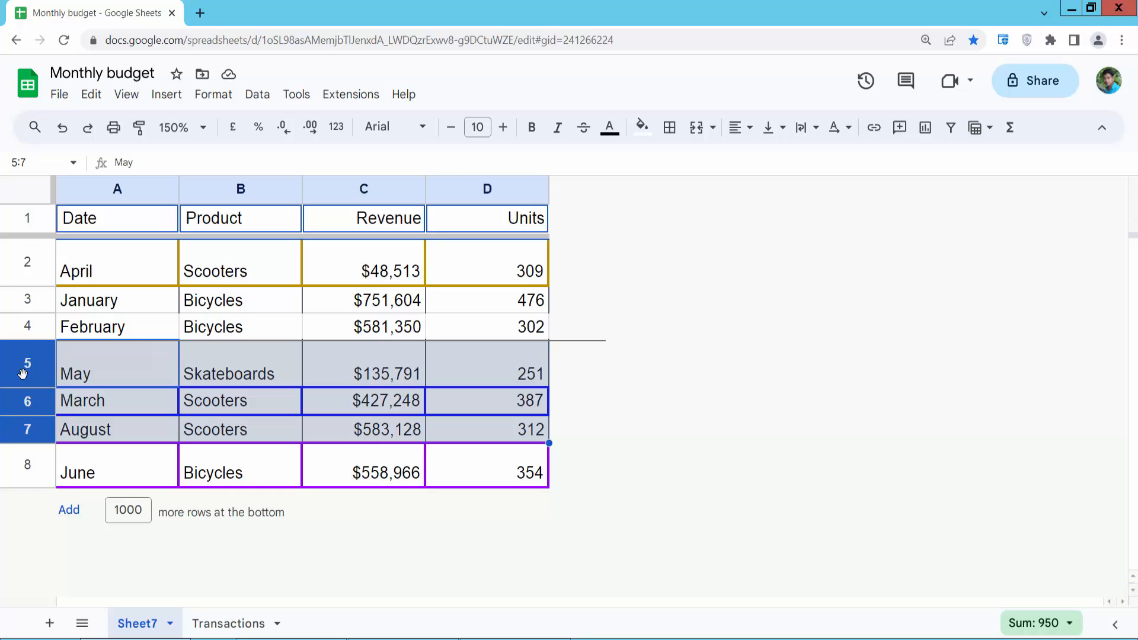
mouse_move(23, 366)
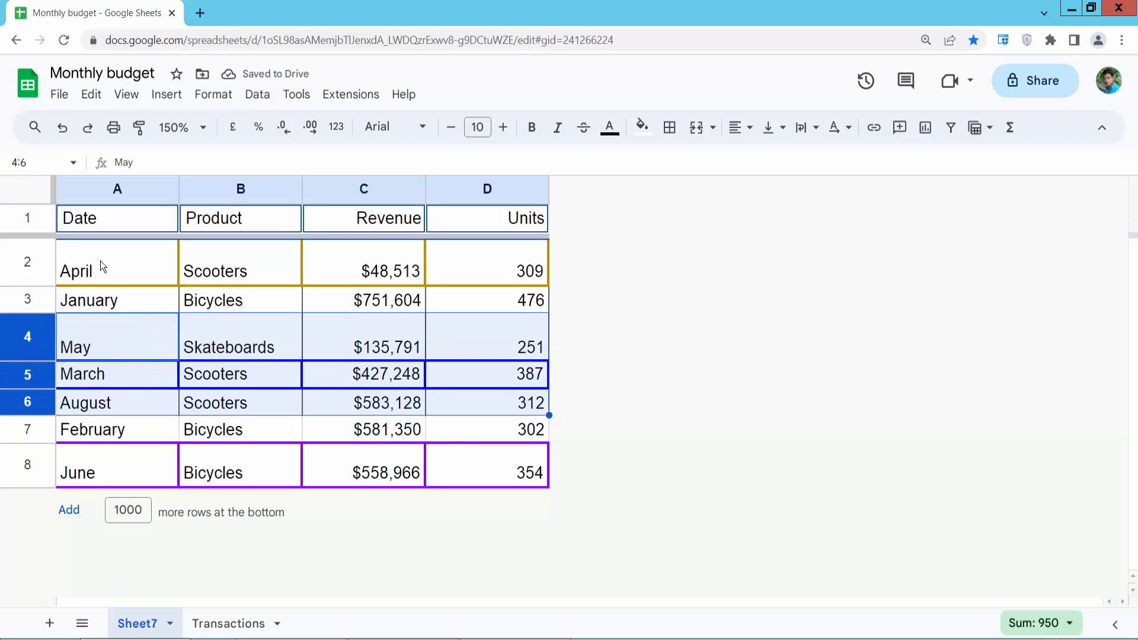
- Drag the May, March and August rows up to sit above the February row
left_click(116, 271)
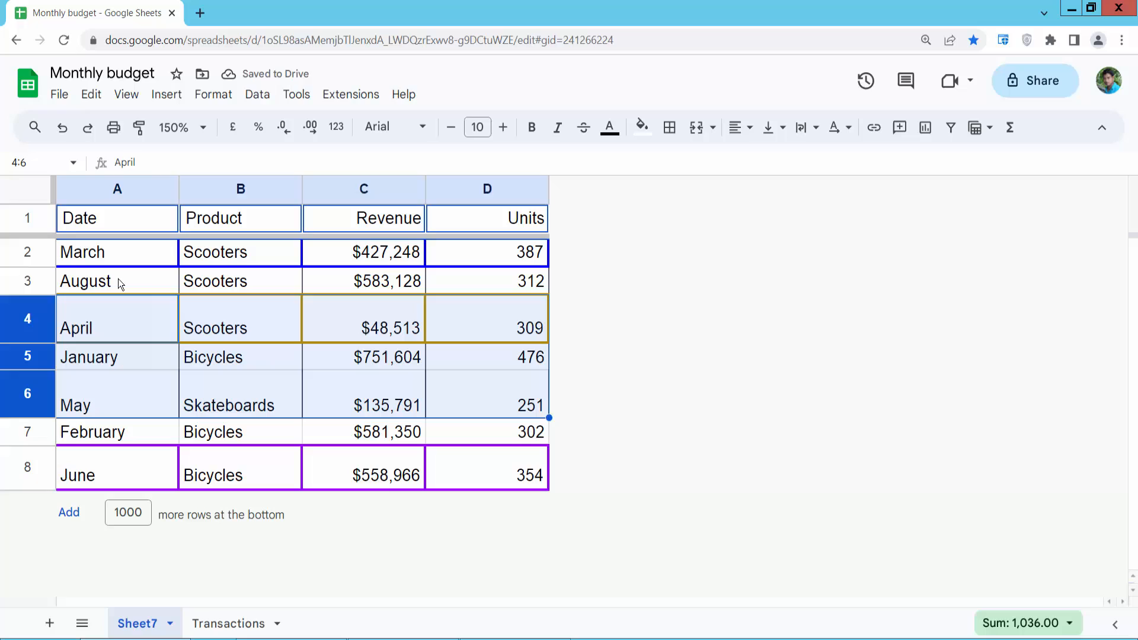
- Clear the selection after moving the March and August rows under the header
left_click(117, 252)
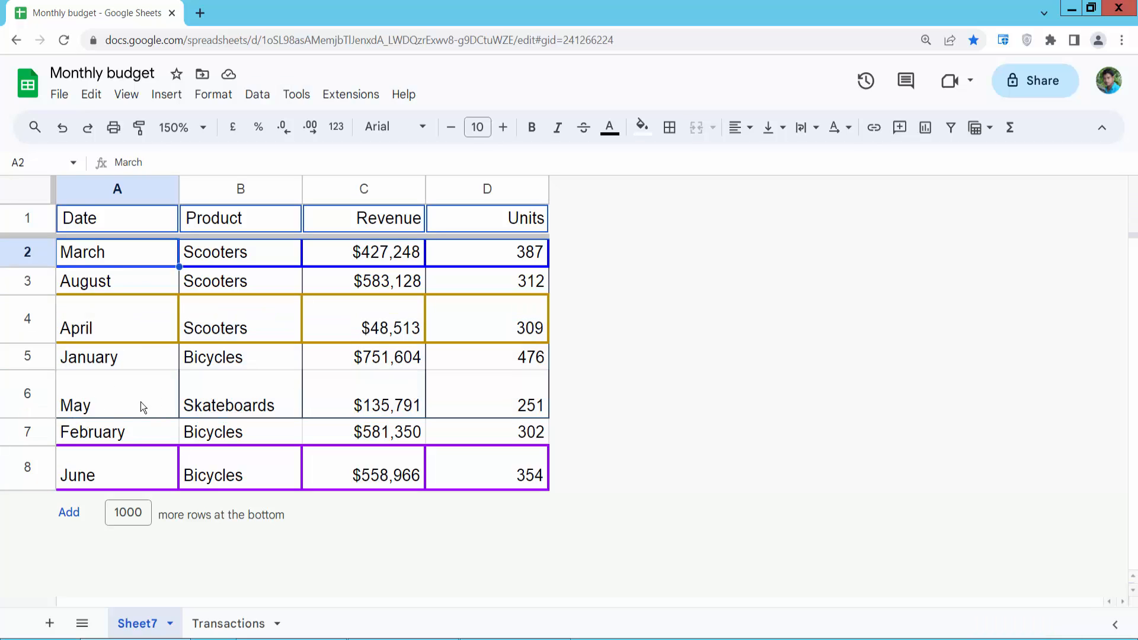
mouse_move(142, 403)
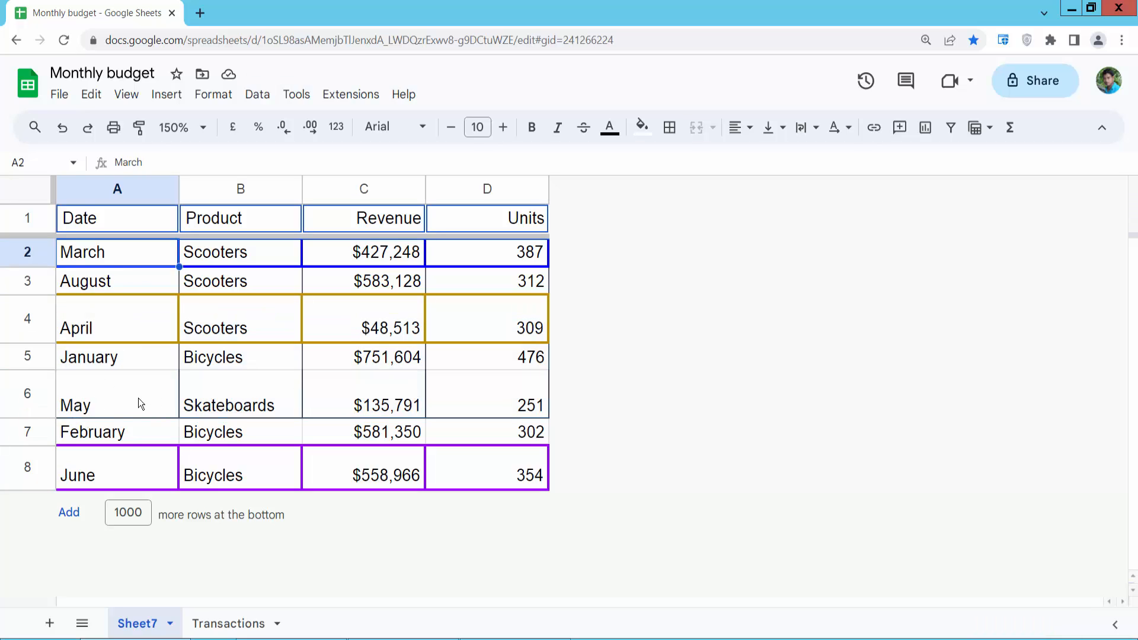